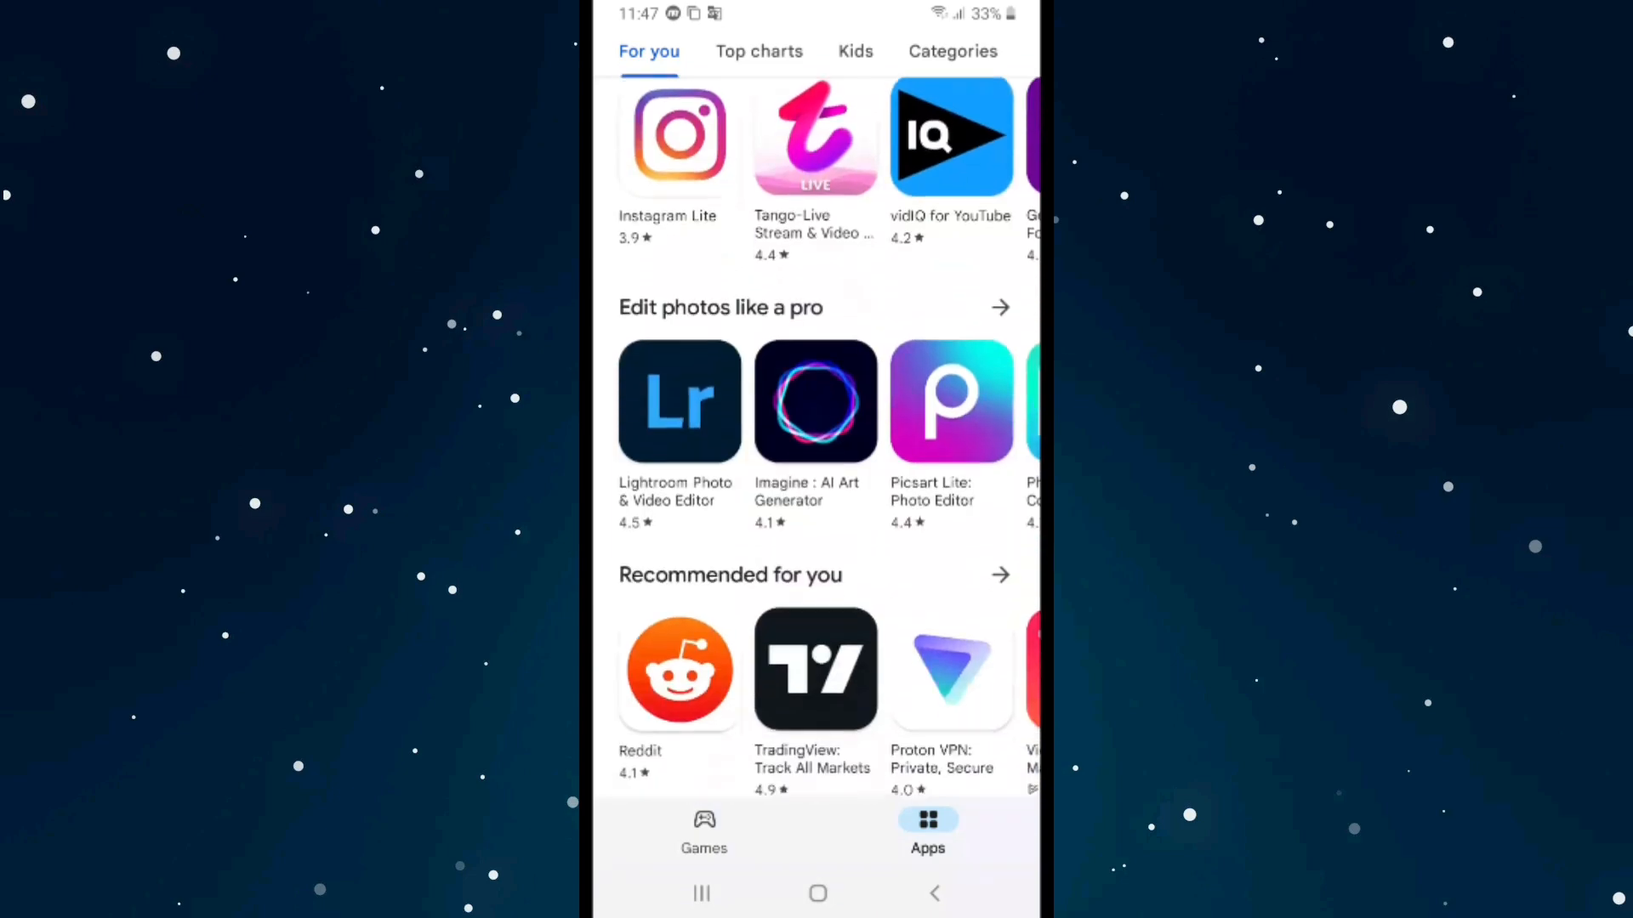
- Expand the Play Store profile menu's account list and choose Manage accounts on this device
{"action": "scroll", "scroll_direction": "down", "scroll_amount": 3}
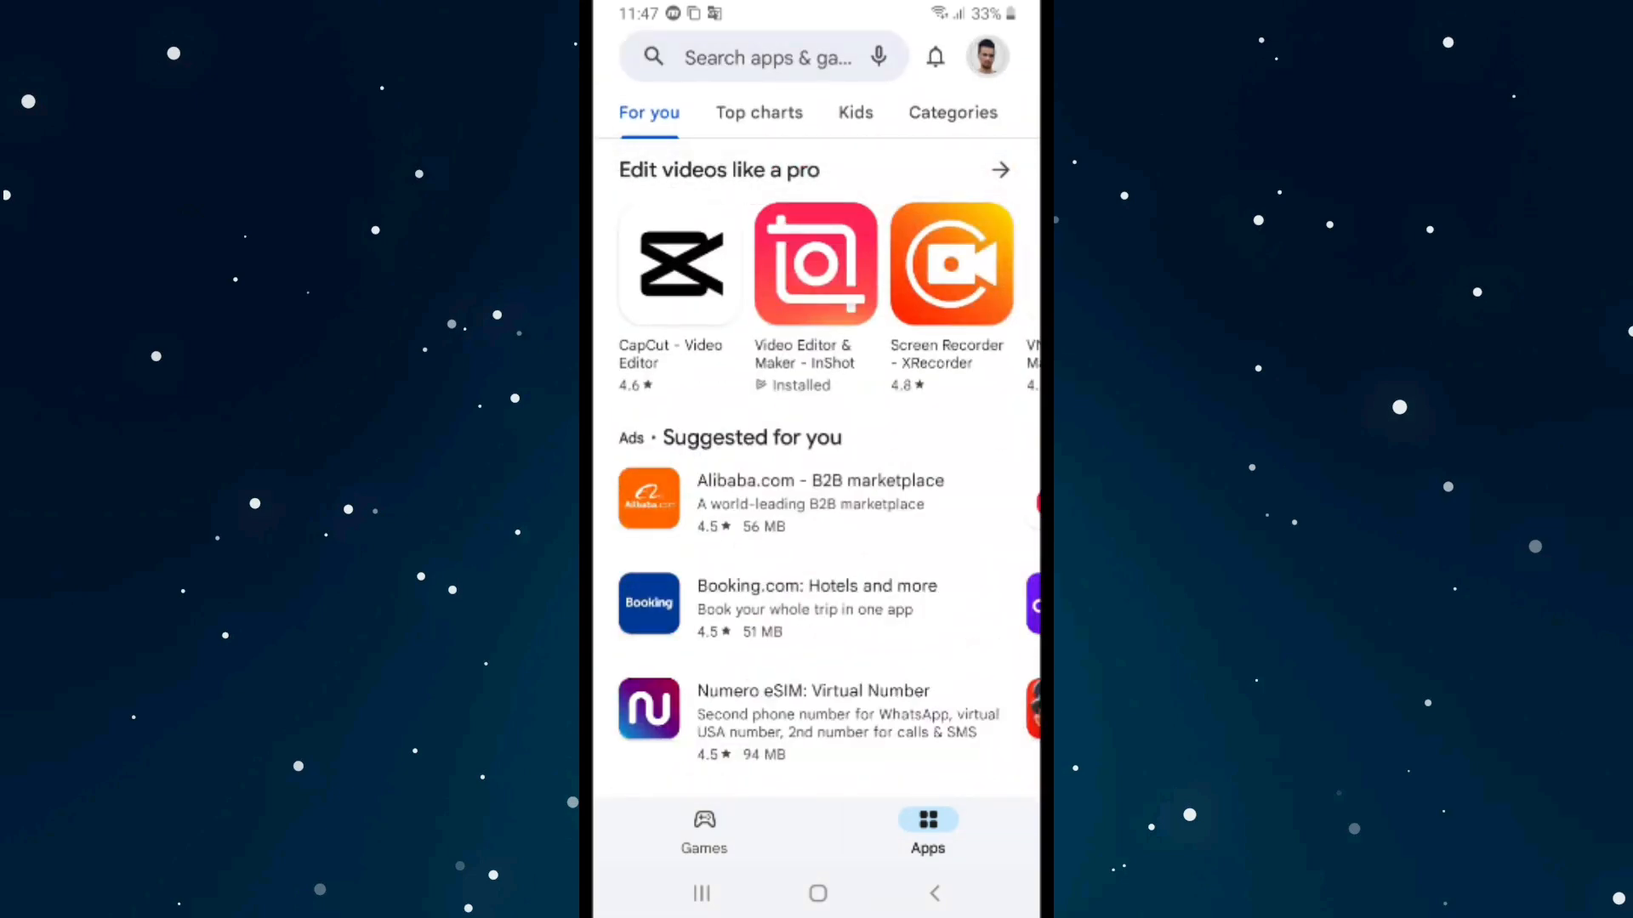
{"action": "left_click", "coordinate": [985, 56]}
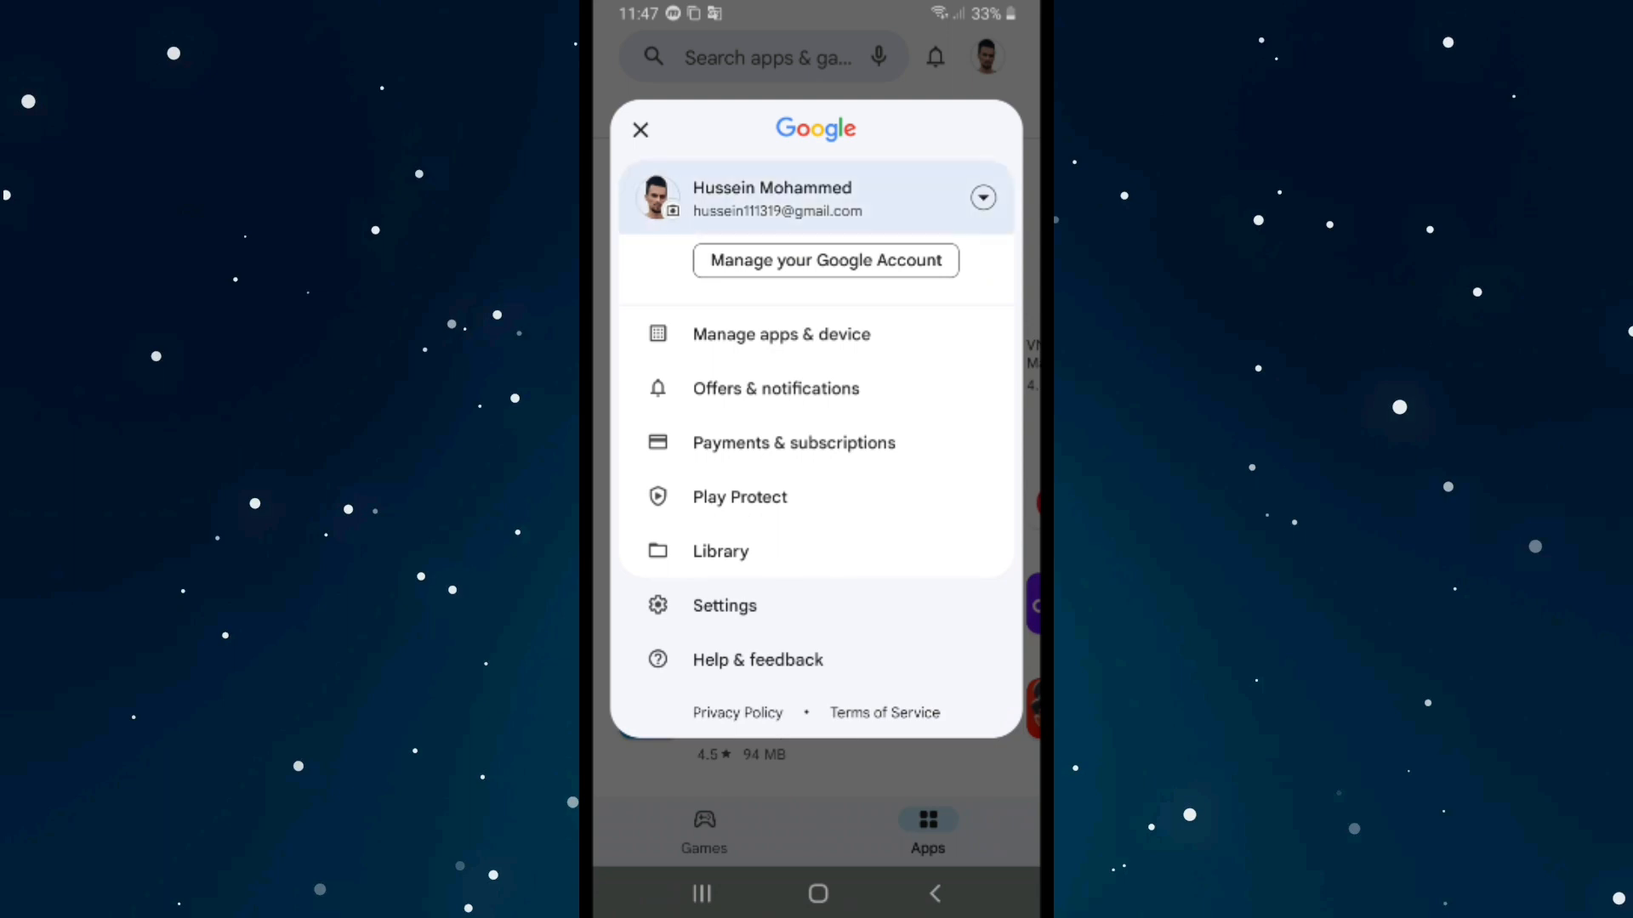
{"action": "left_click", "coordinate": [982, 197]}
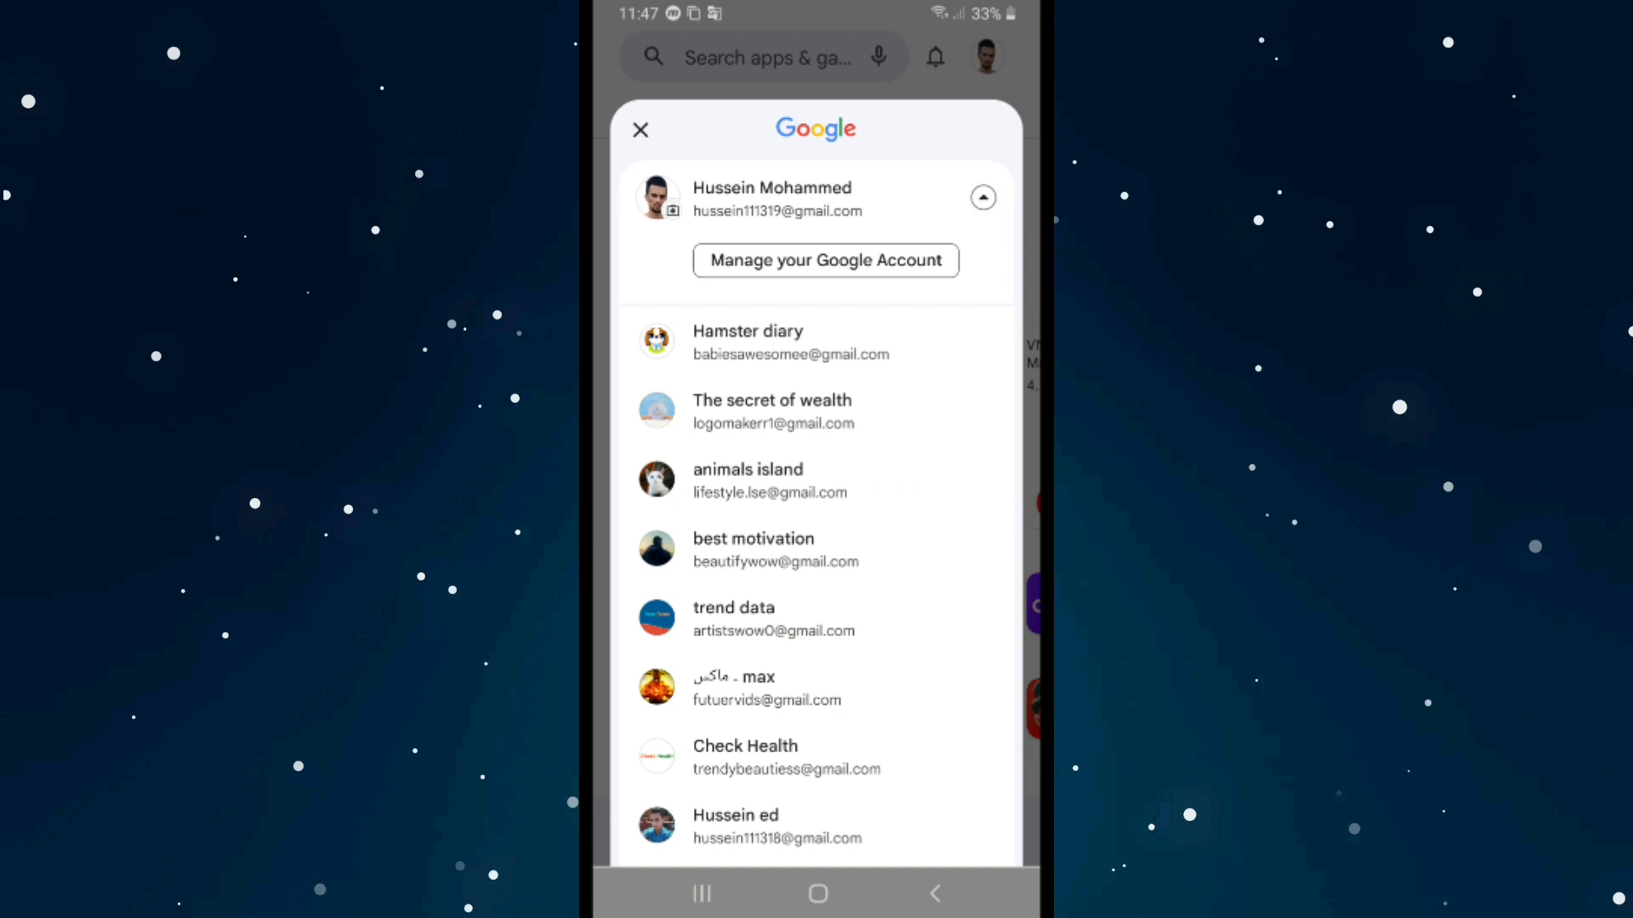
{"action": "scroll", "scroll_direction": "down", "scroll_amount": 3}
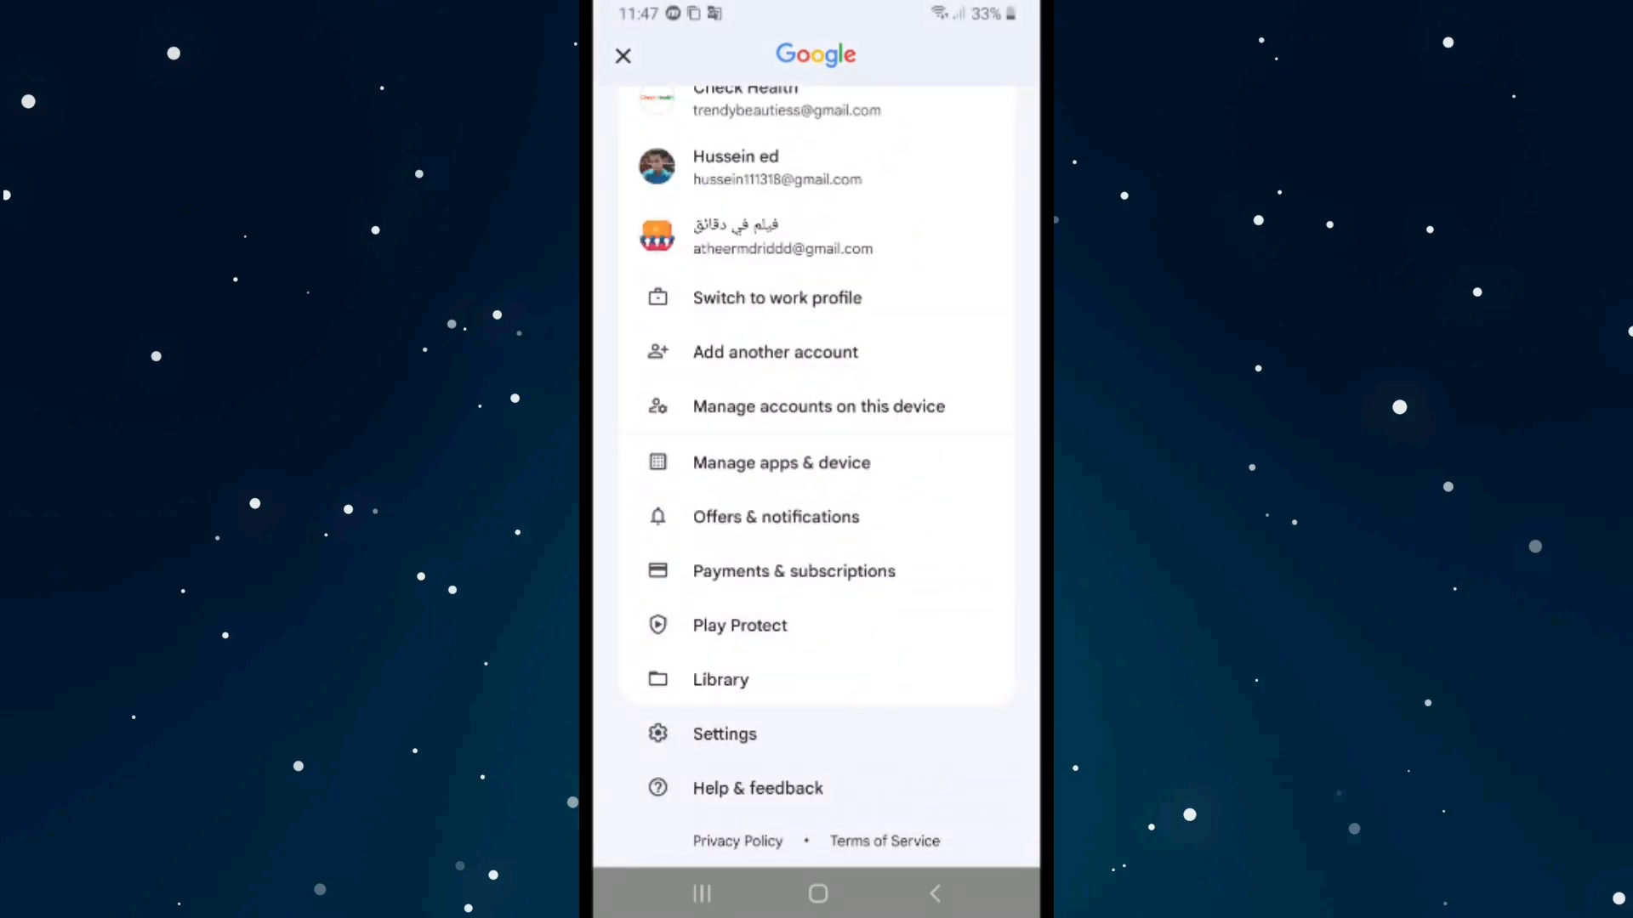
{"action": "left_click", "coordinate": [817, 407]}
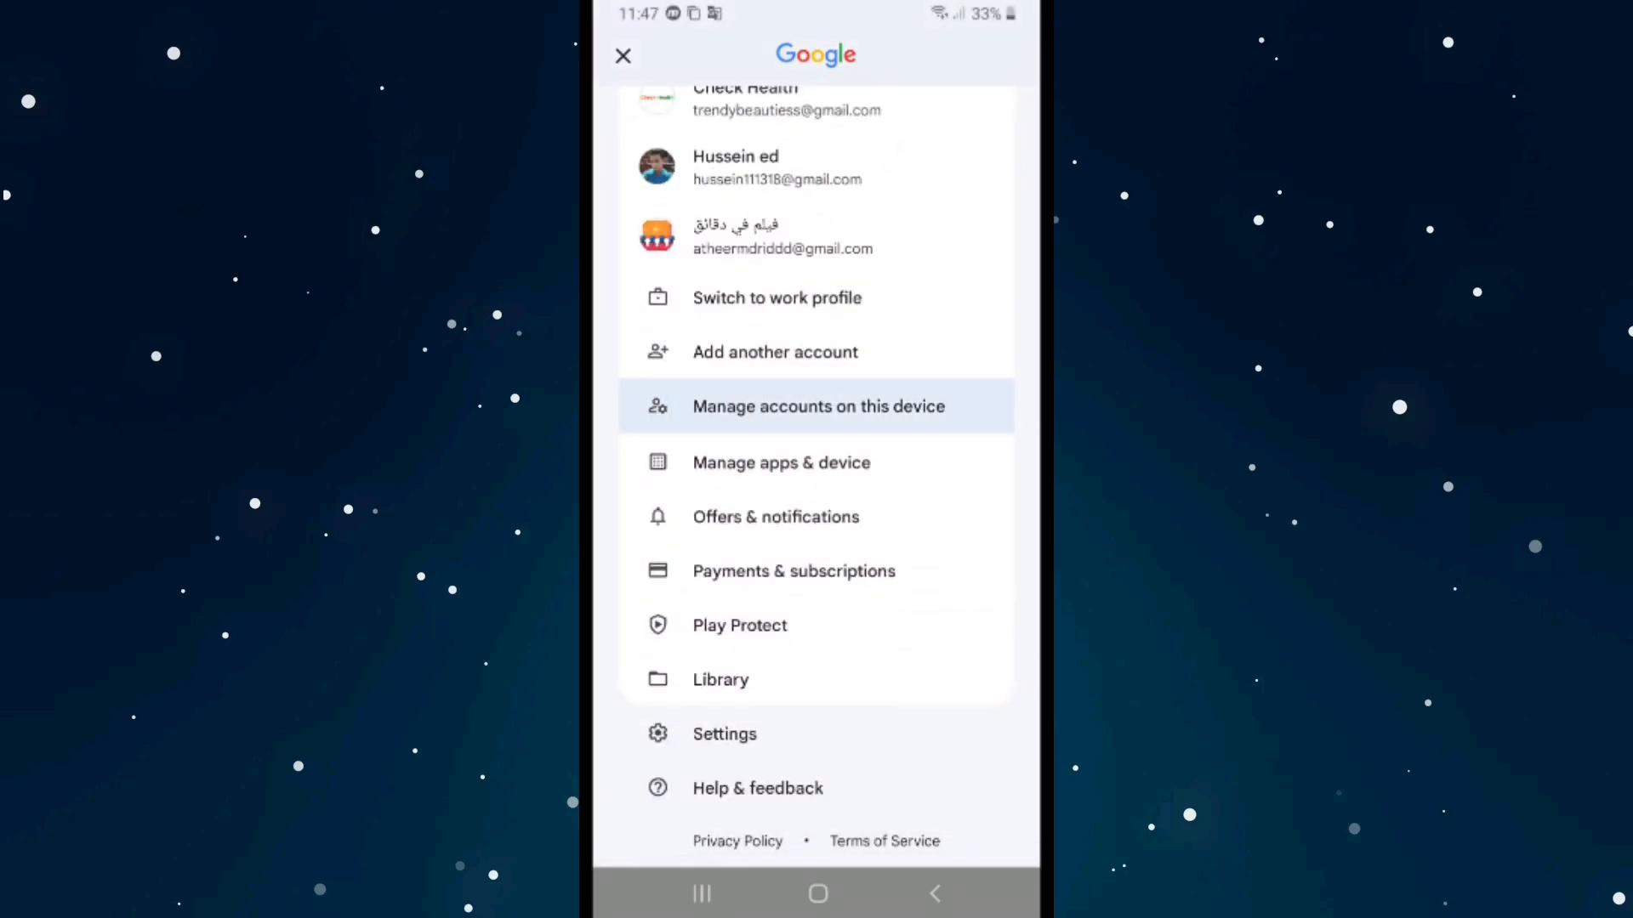
- Open the Accounts list in Settings and scroll down to the Google accounts
{"action": "left_click", "coordinate": [817, 406]}
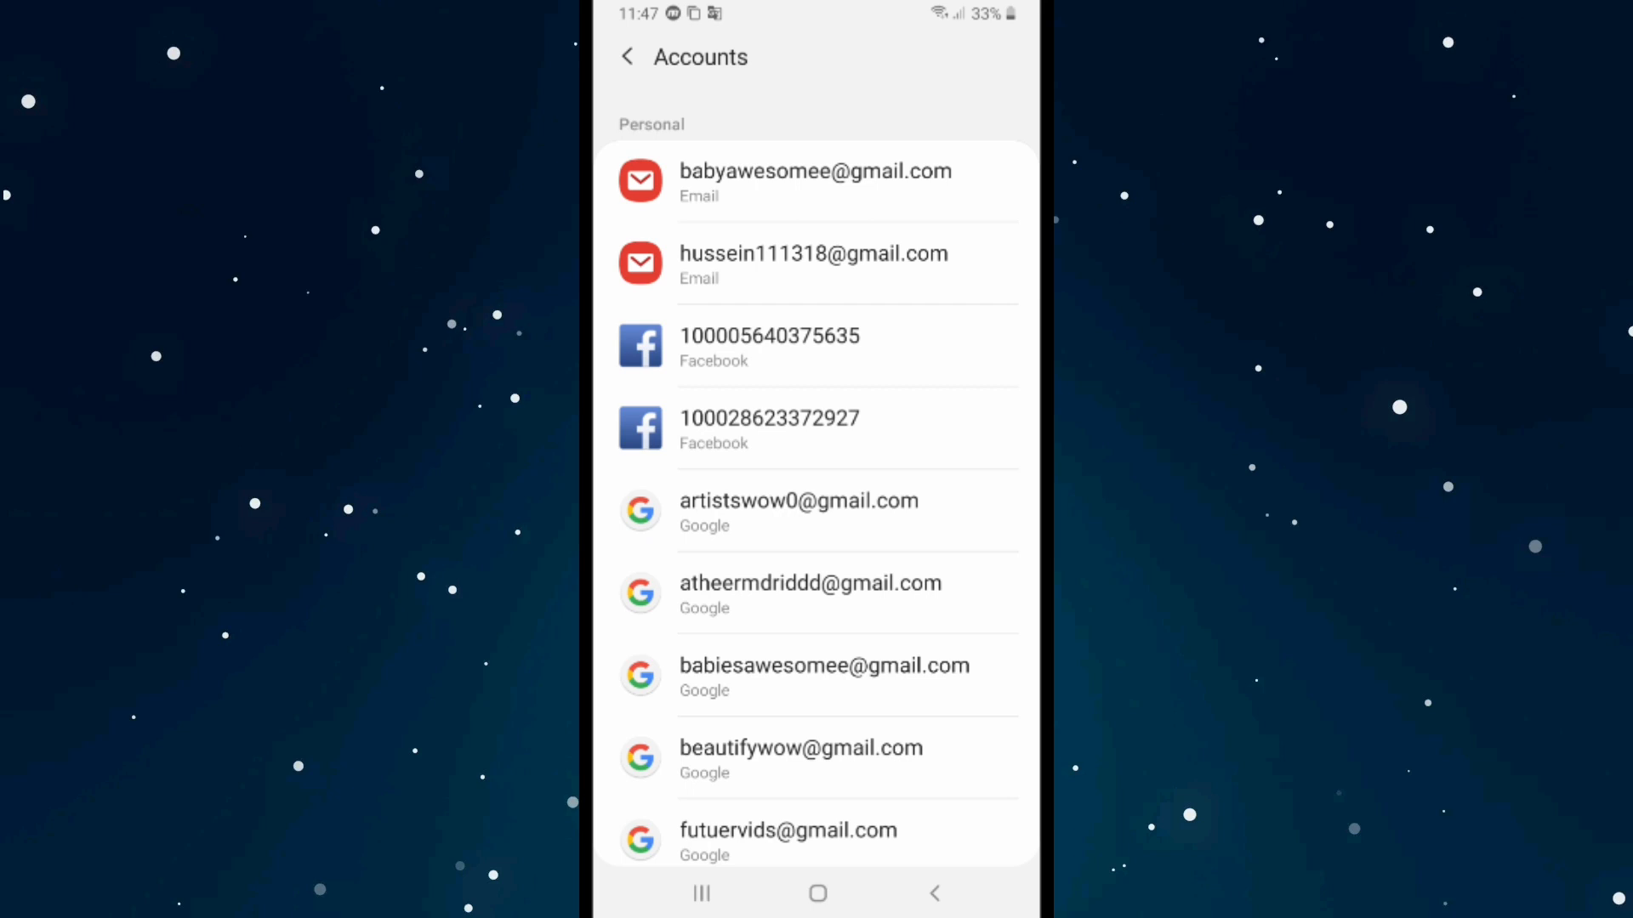
{"action": "scroll", "scroll_direction": "down", "scroll_amount": 3}
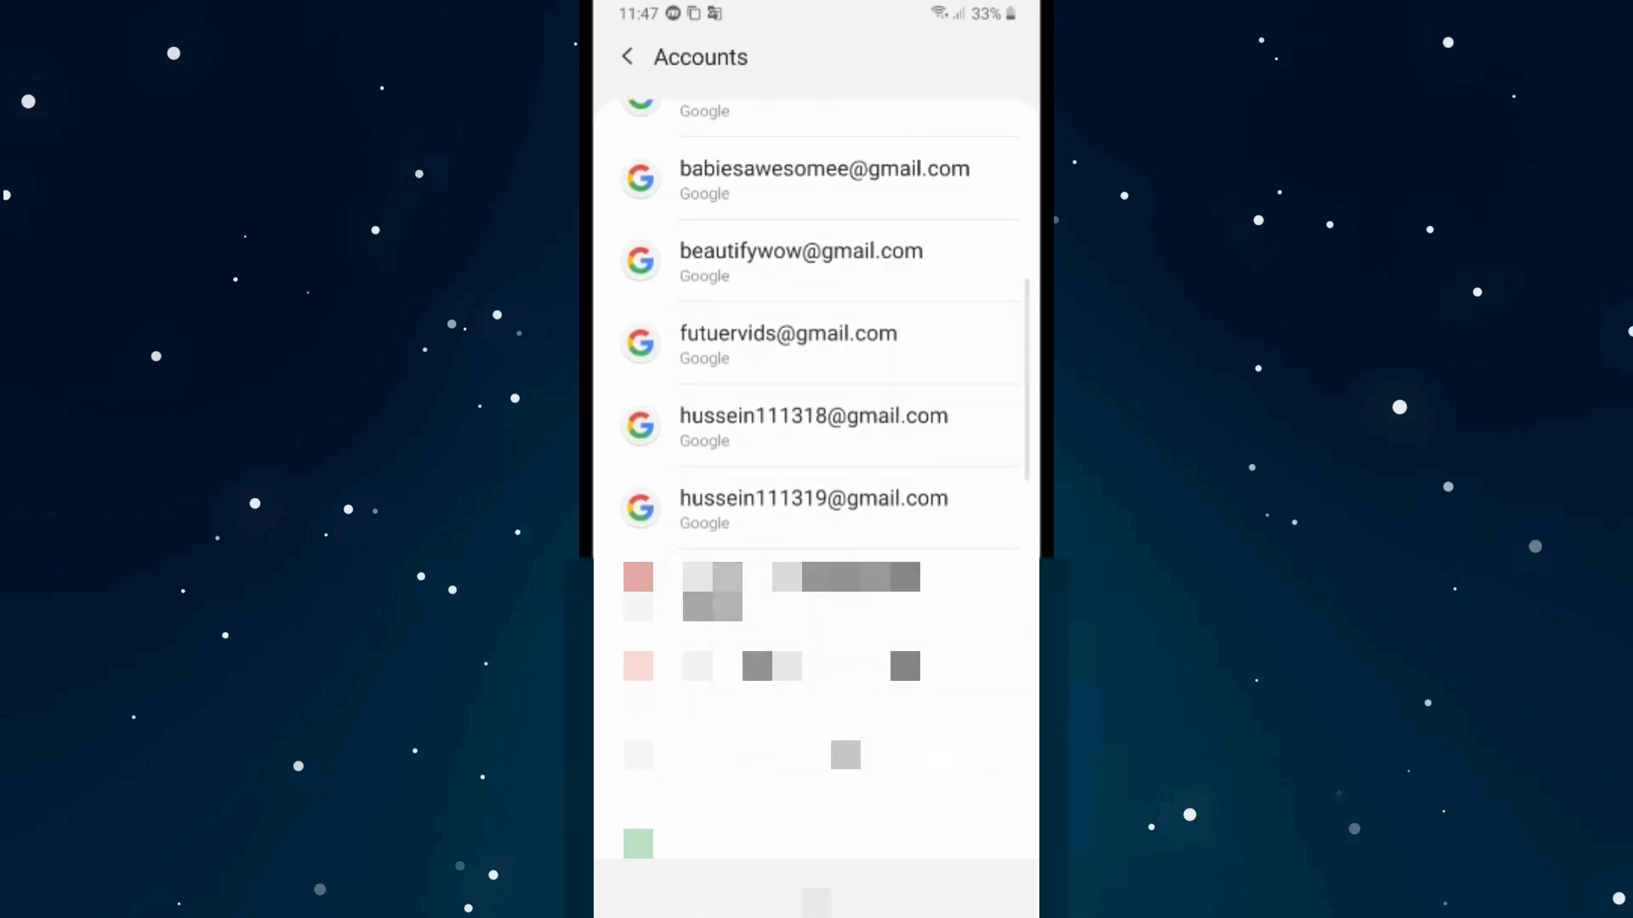
- Open the Play Store profile's Google account and confirm Remove account despite the data-loss warning
{"action": "left_click", "coordinate": [815, 510]}
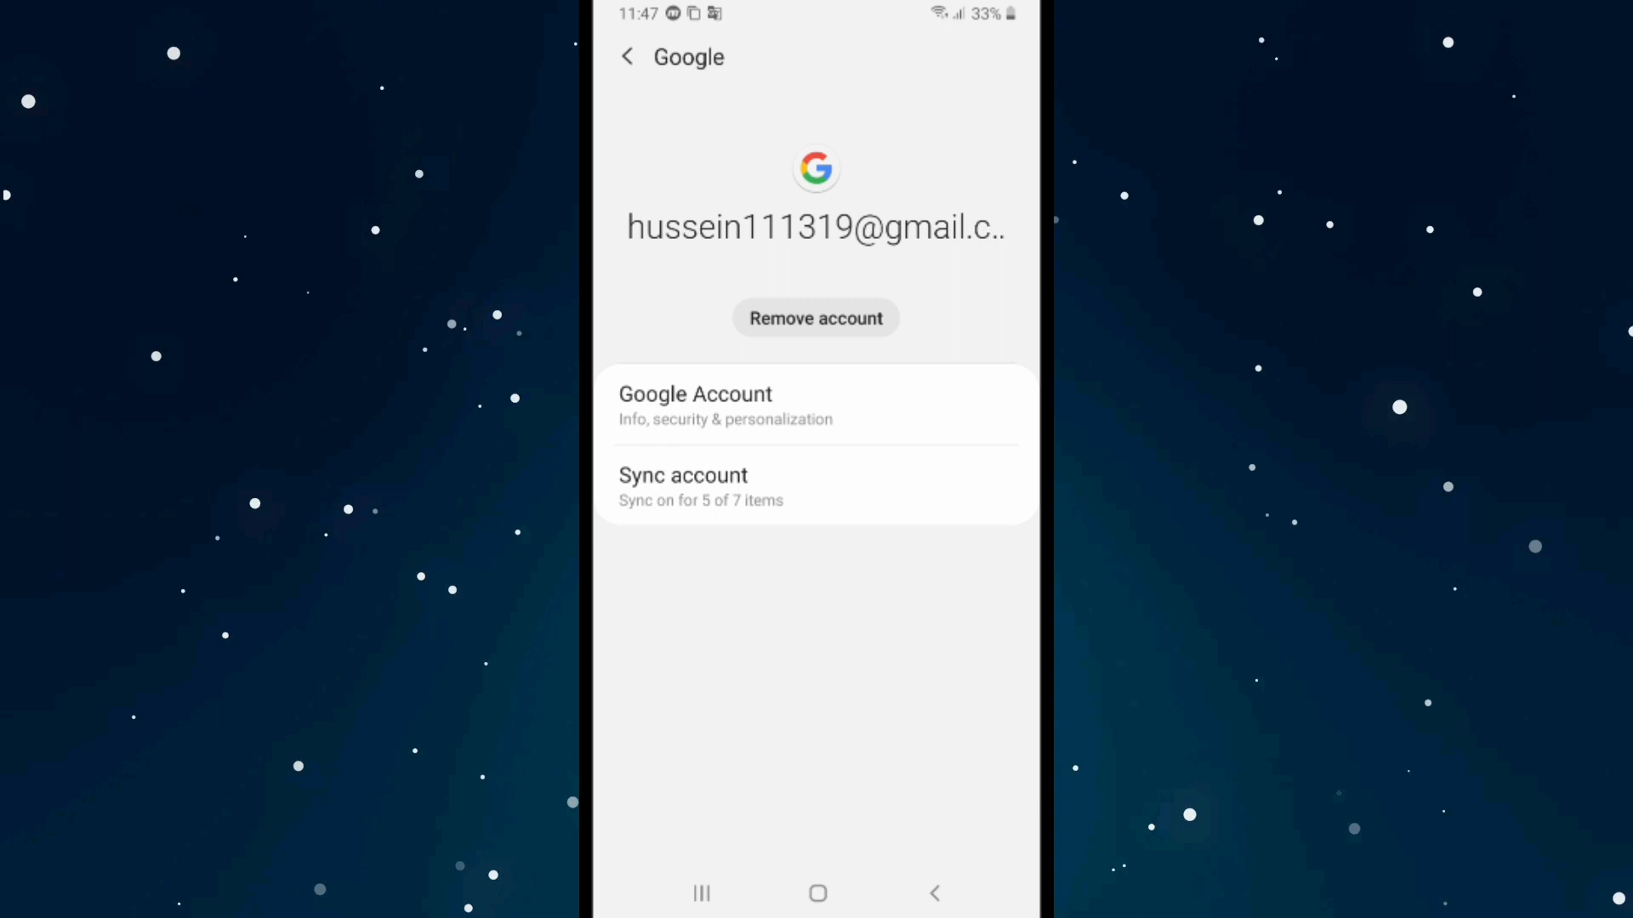
{"action": "left_click", "coordinate": [816, 317]}
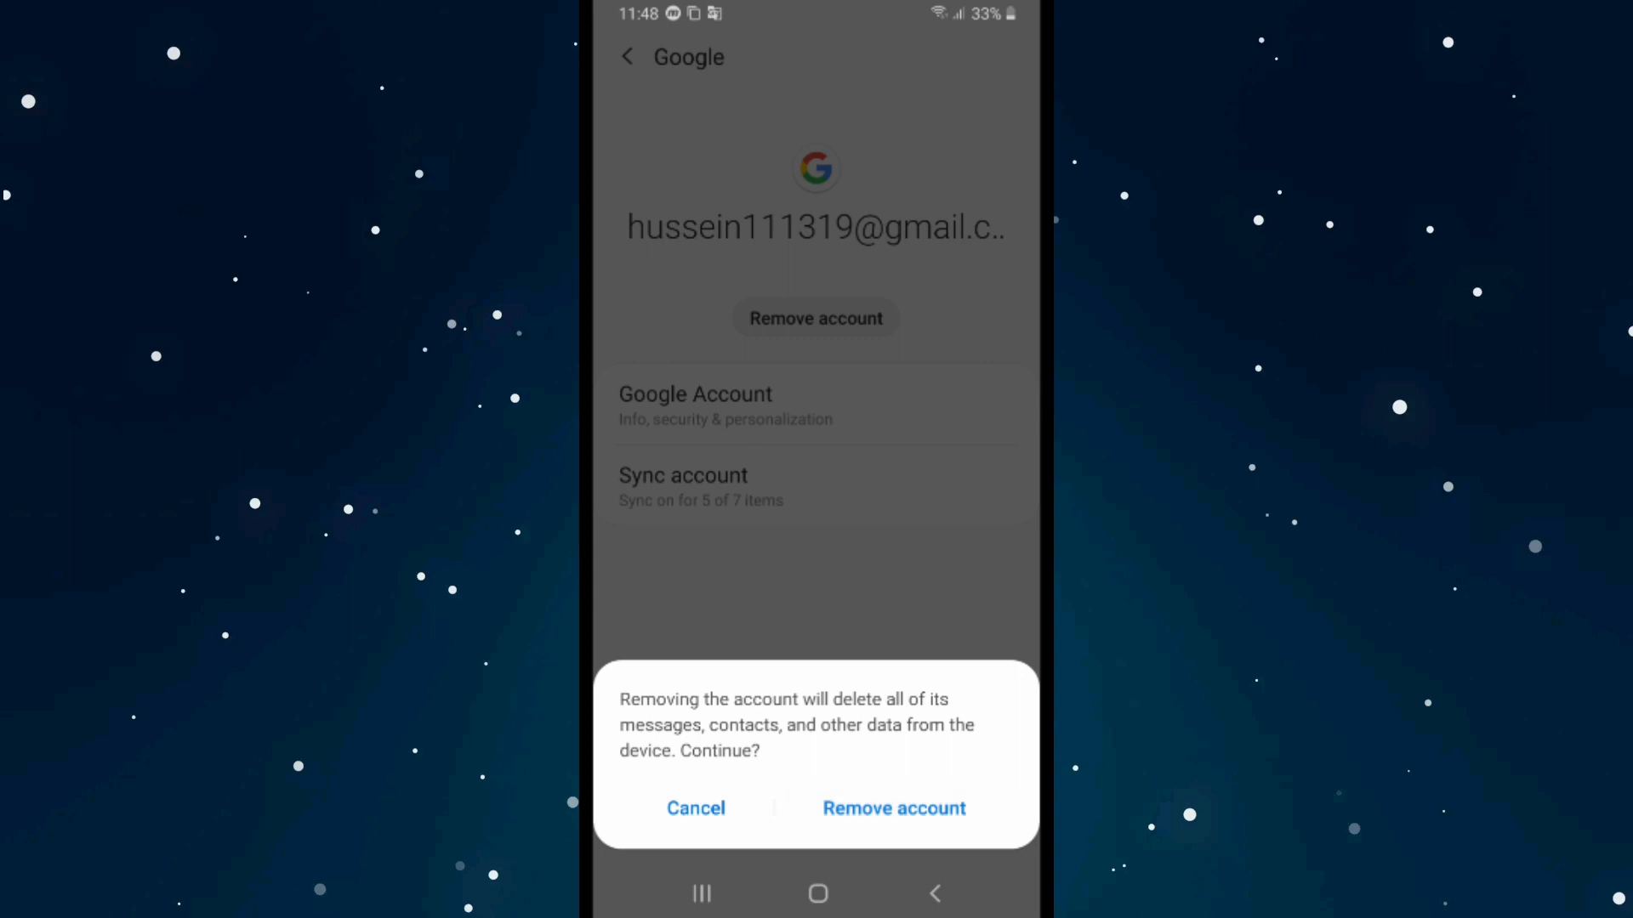
{"action": "left_click", "coordinate": [695, 808]}
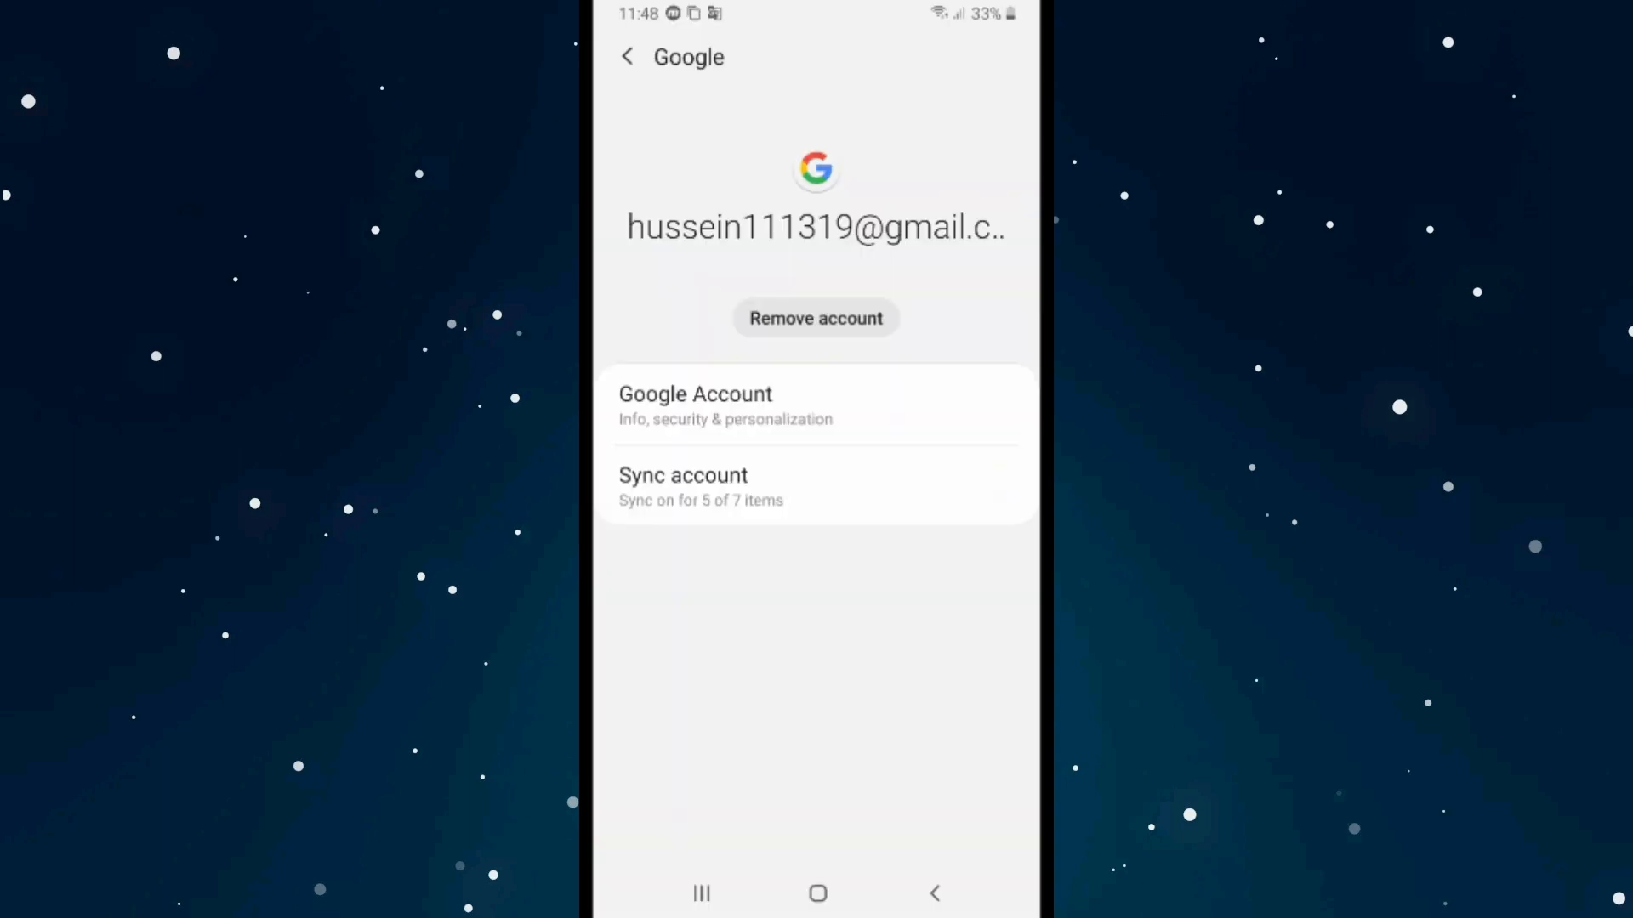